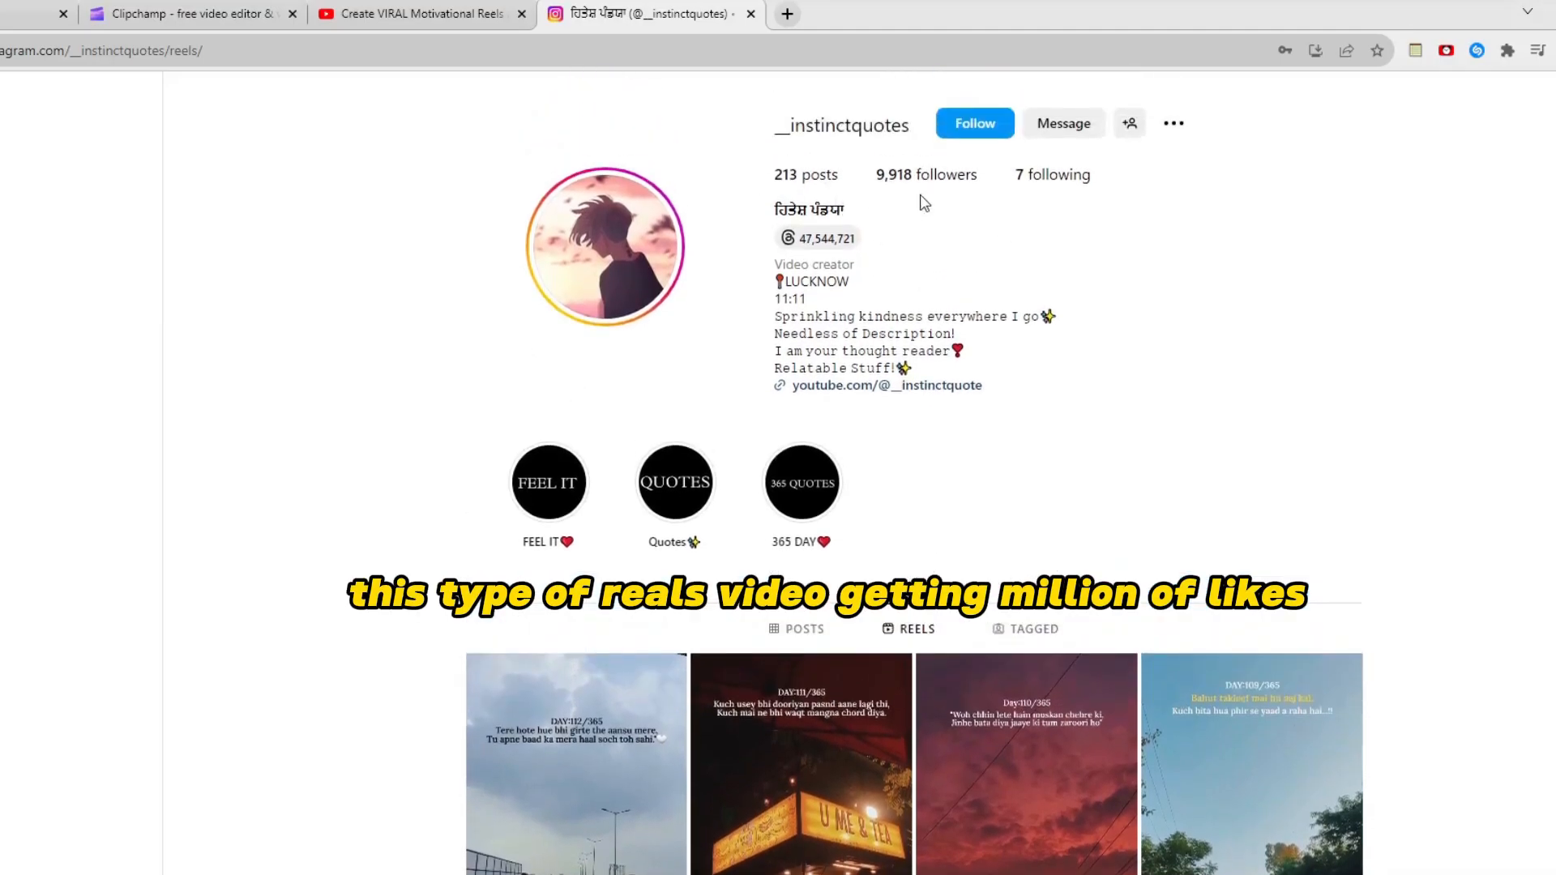
Browse the instructquotes Instagram reels grid, scrolling down and back up
scroll(down, 3)
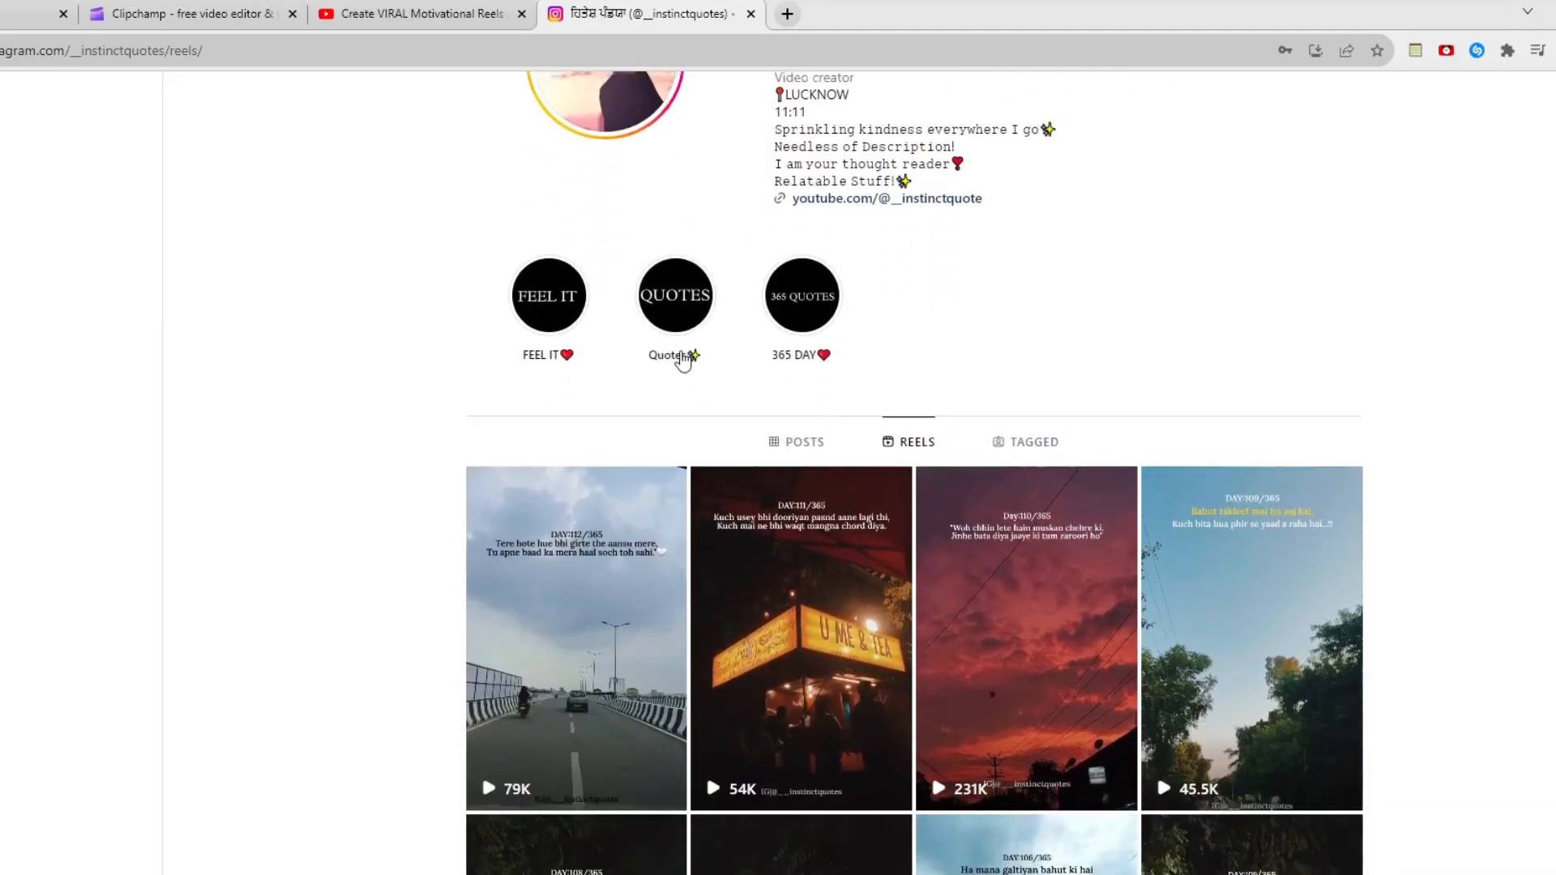
scroll(down, 3)
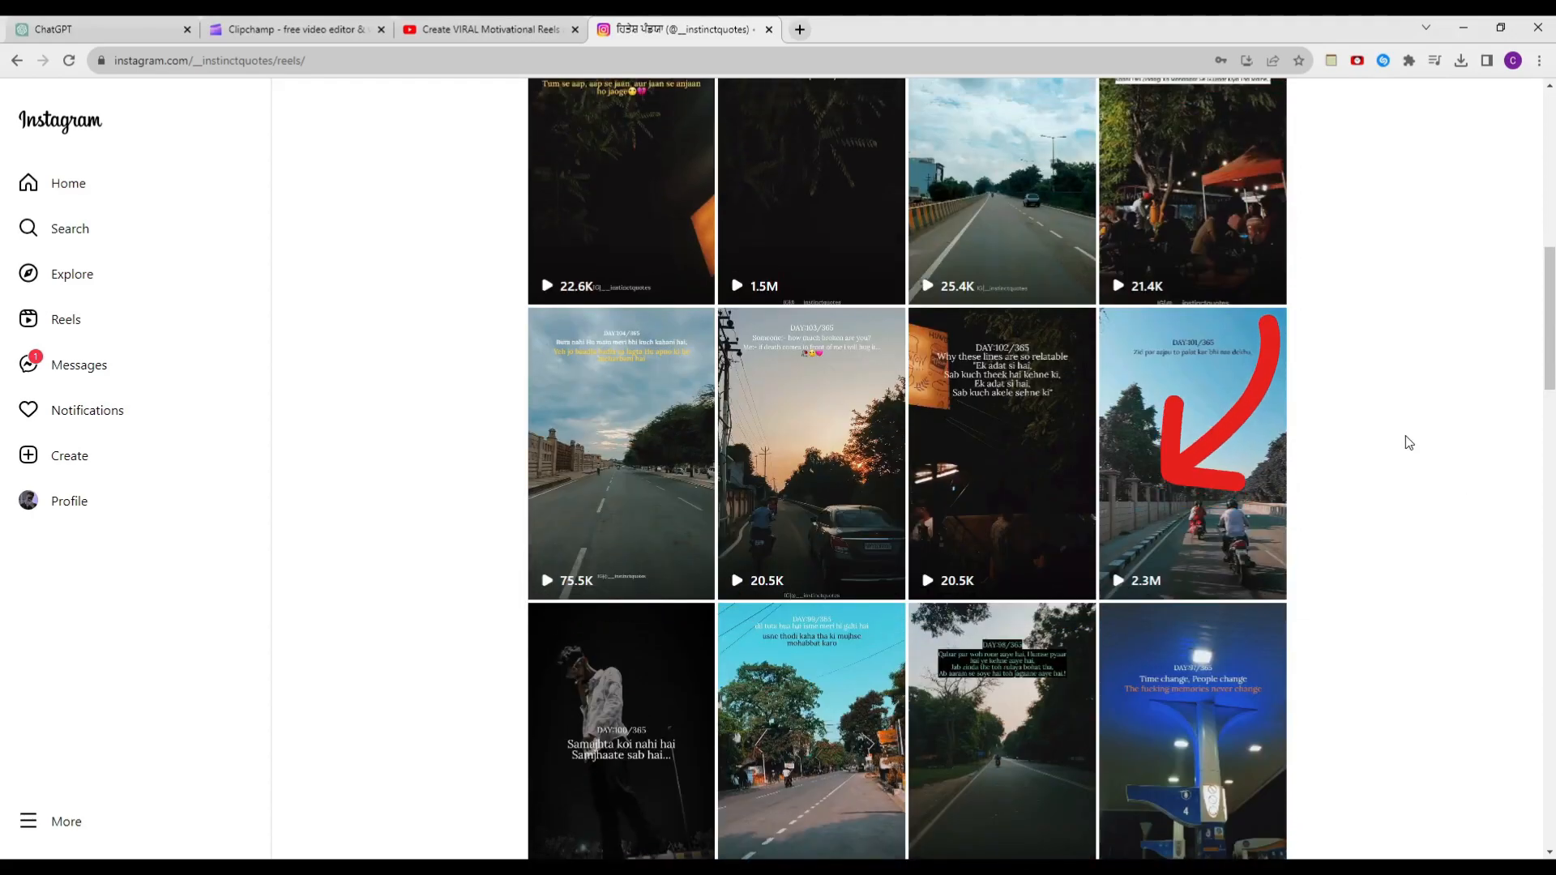
scroll(up, 3)
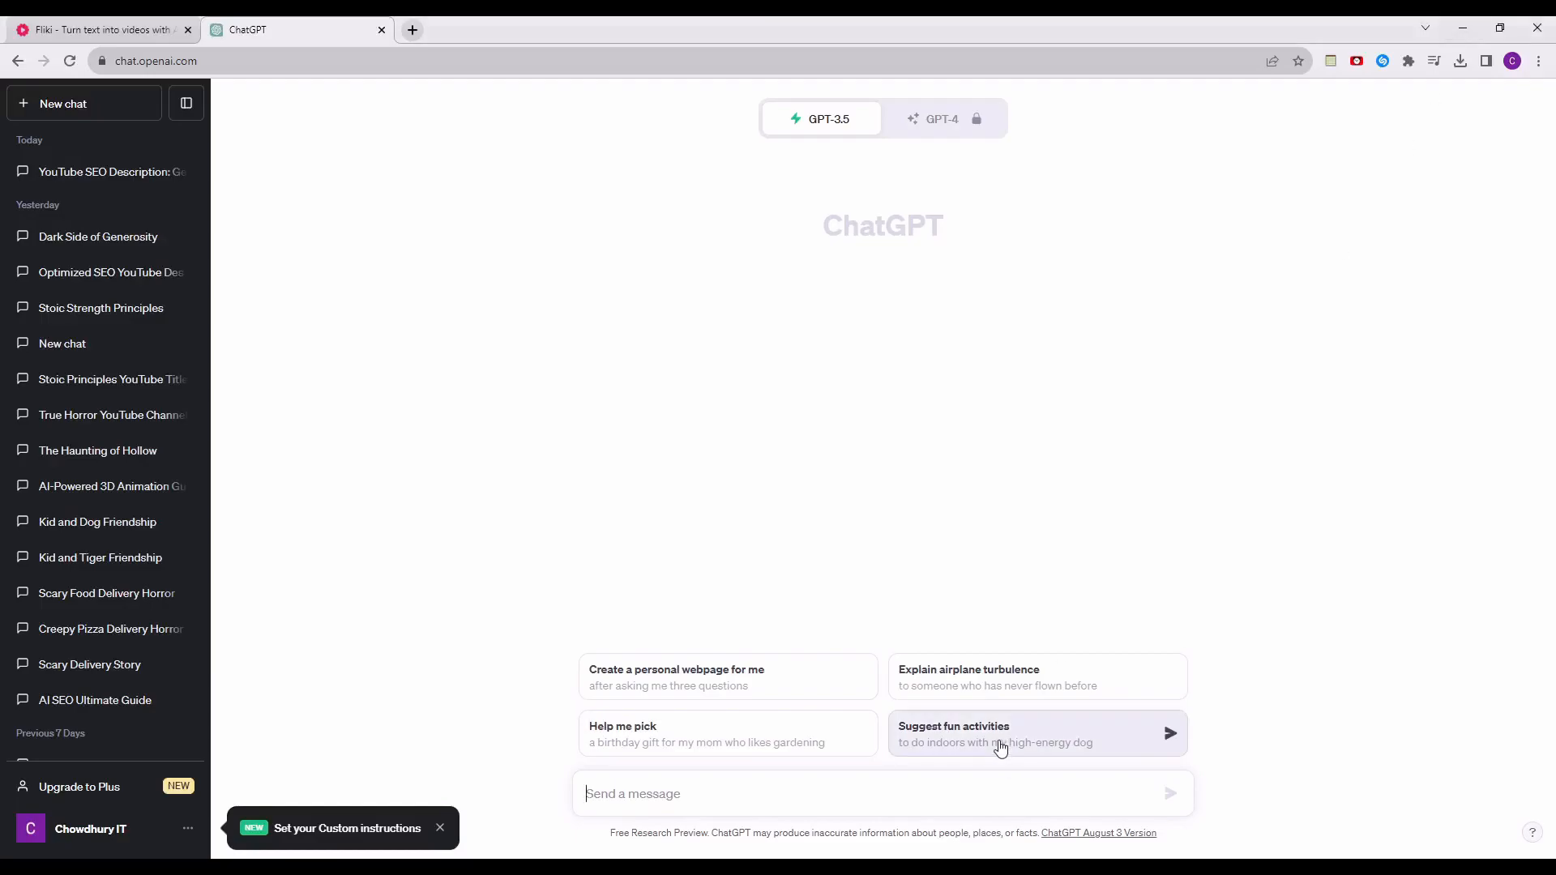
Ask ChatGPT for strong, powerful love quotes and send the request
text(GIO)
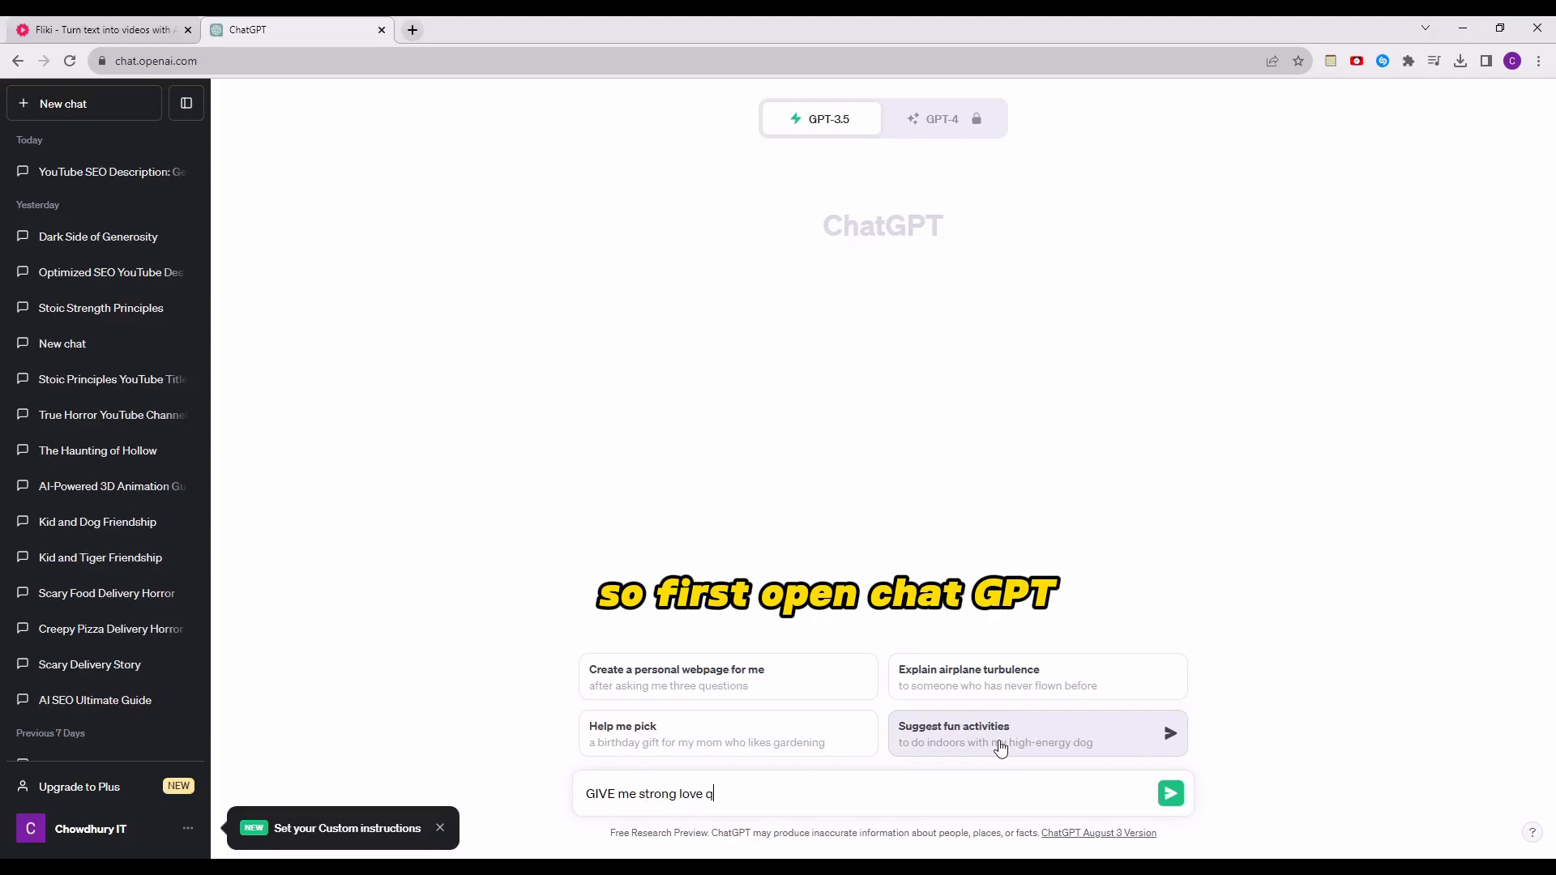
text(uotes like so power full)
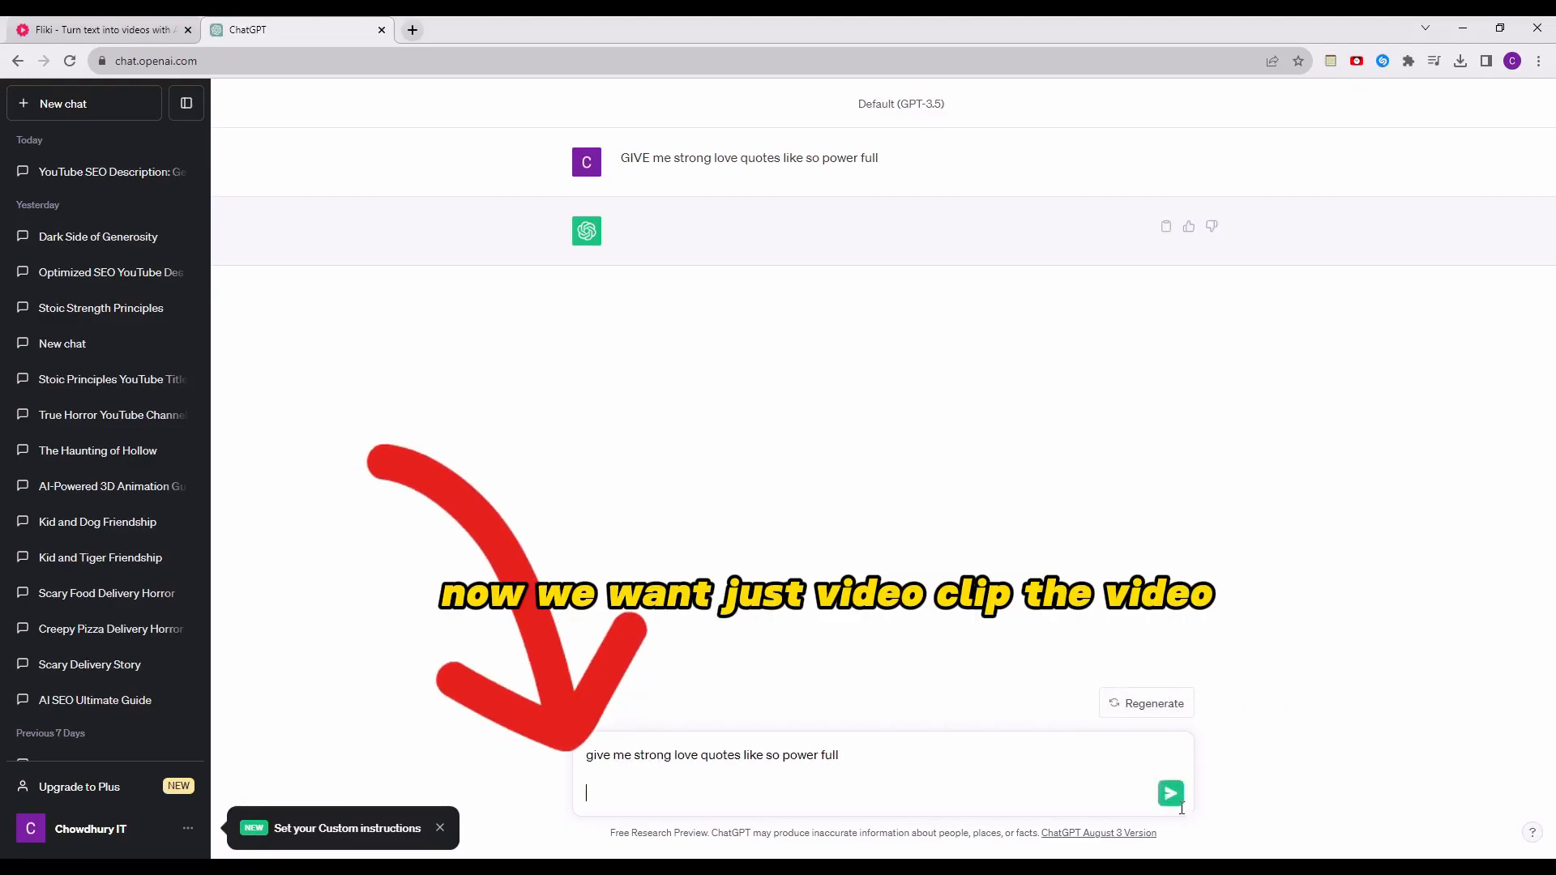
click(1168, 792)
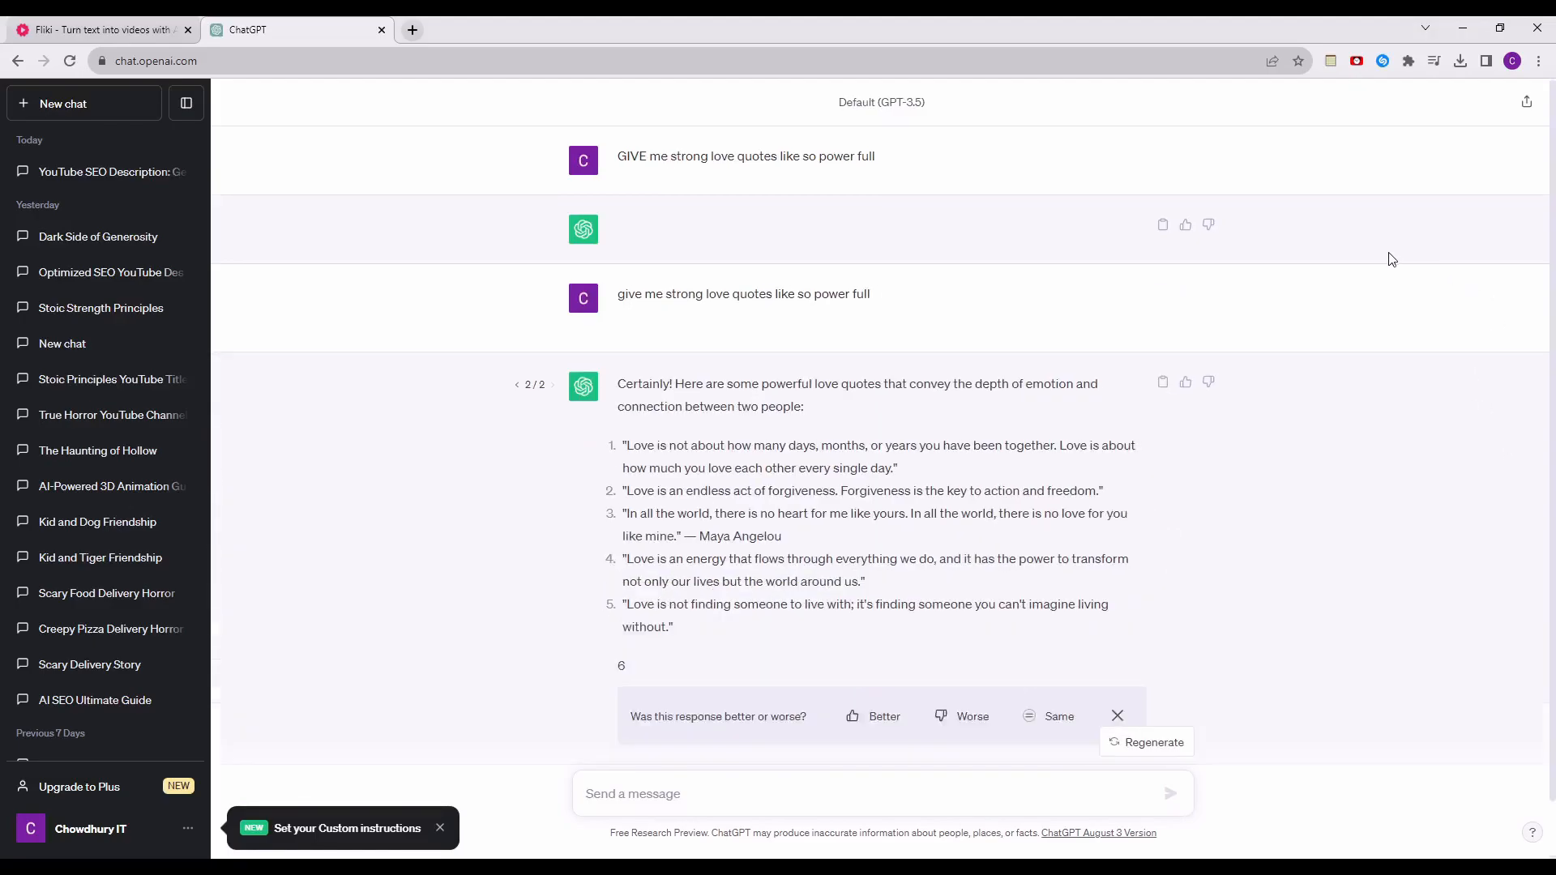
click(99, 29)
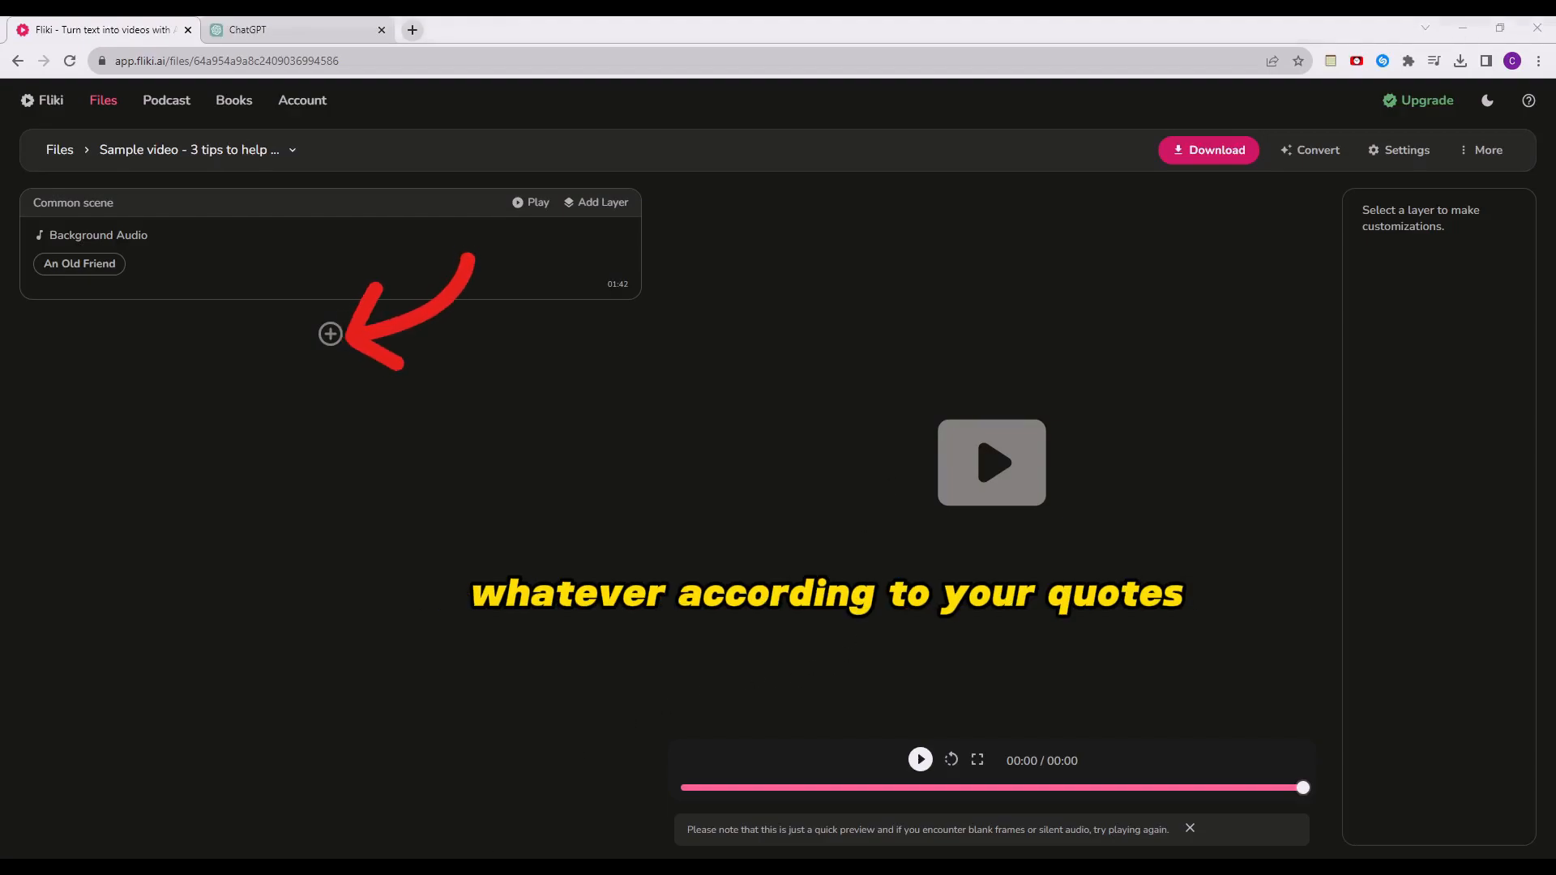
Add a scene with a 'love cinamtic' dancing-couple clip, then a second scene
click(330, 333)
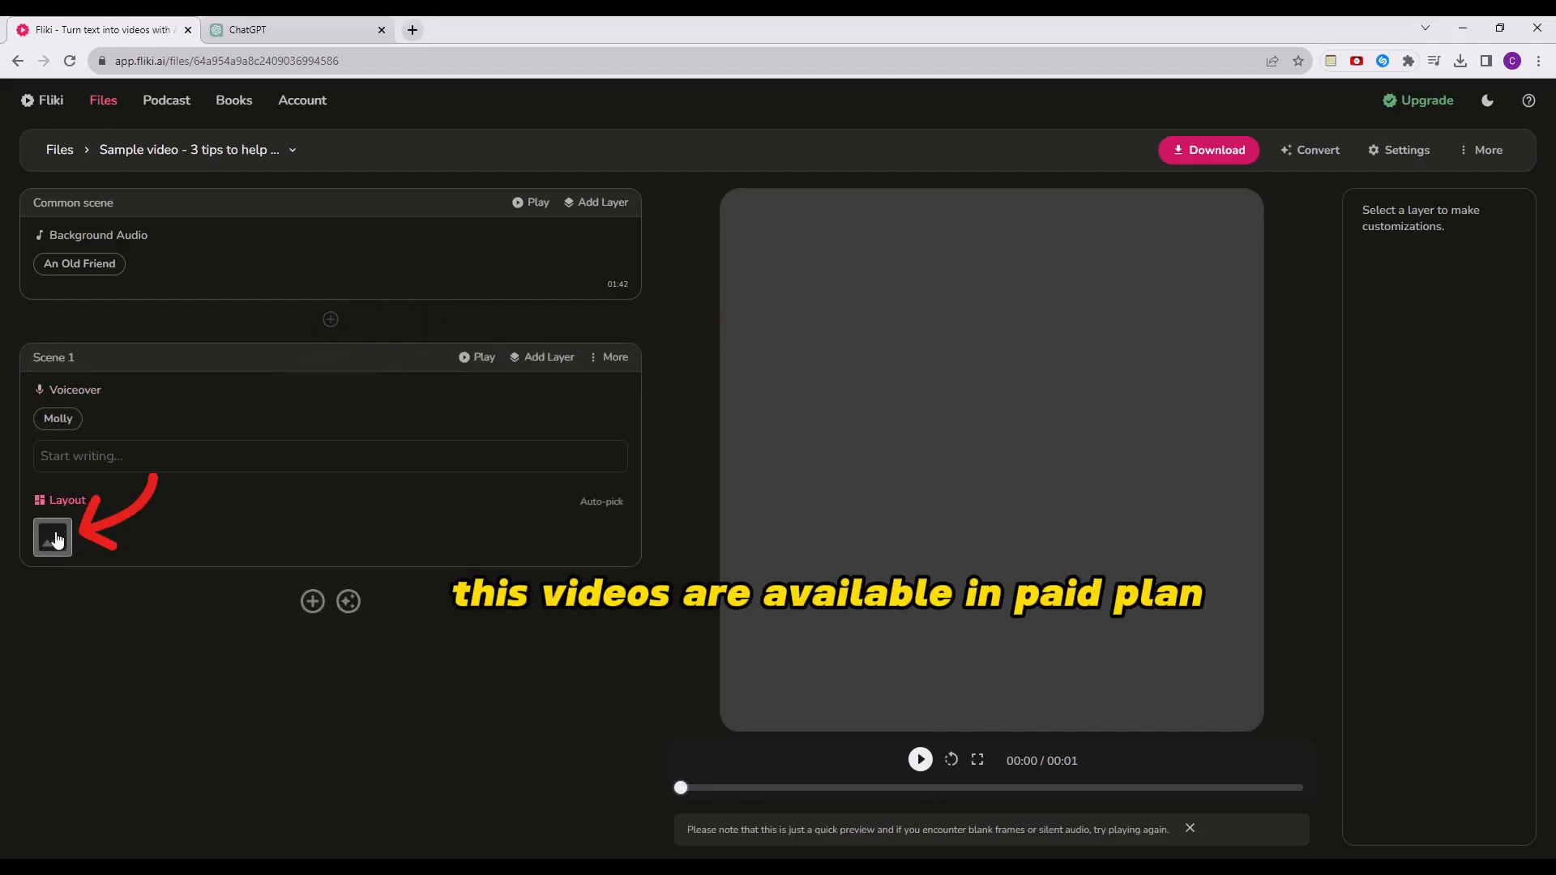
click(52, 536)
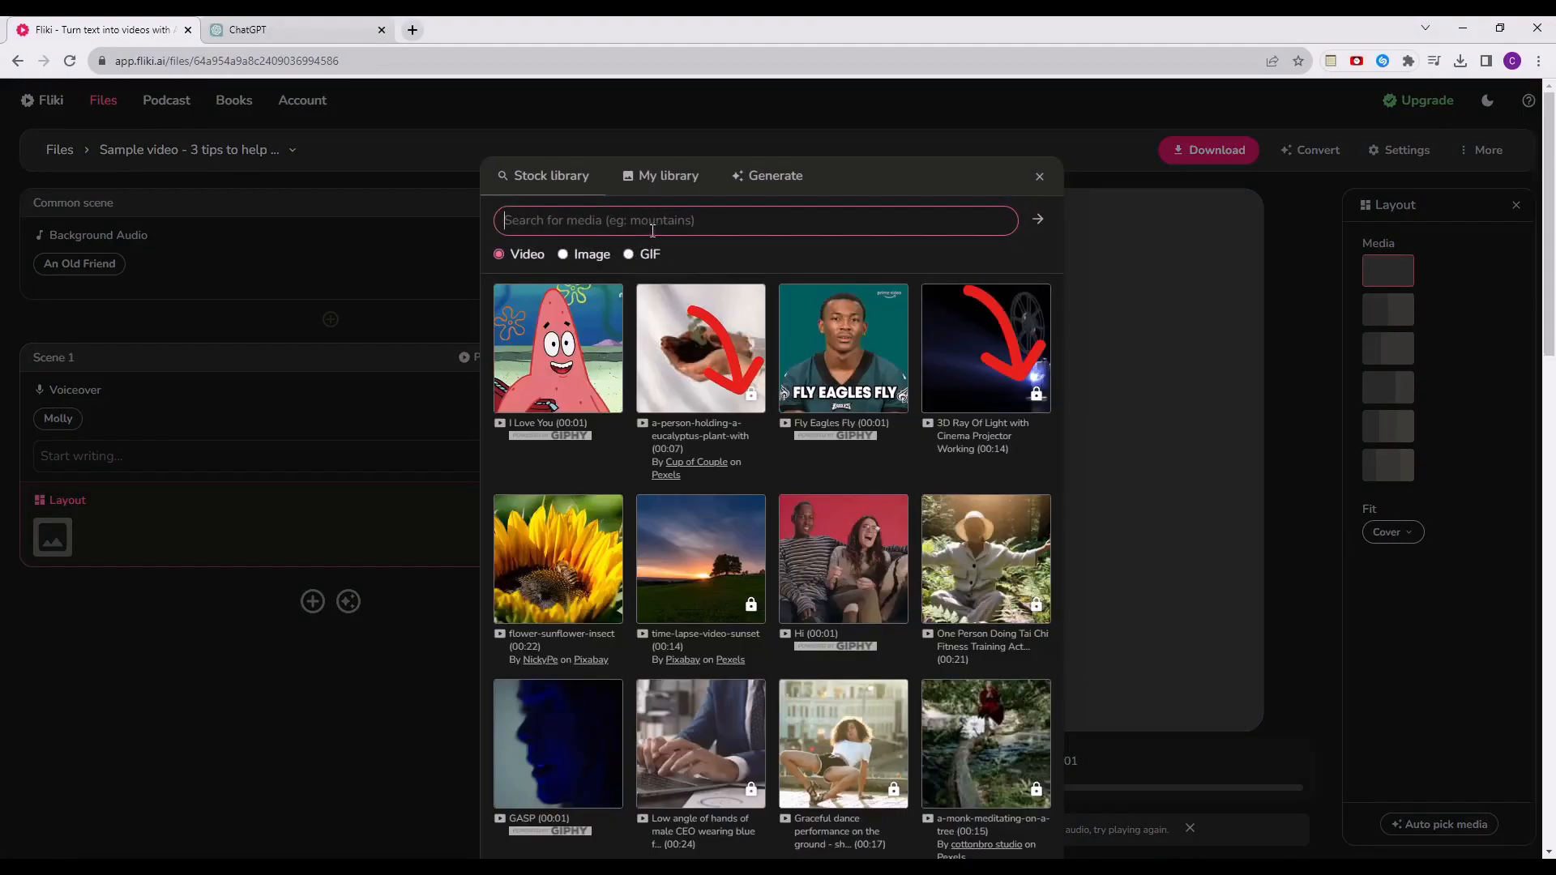
text(love cinamtic)
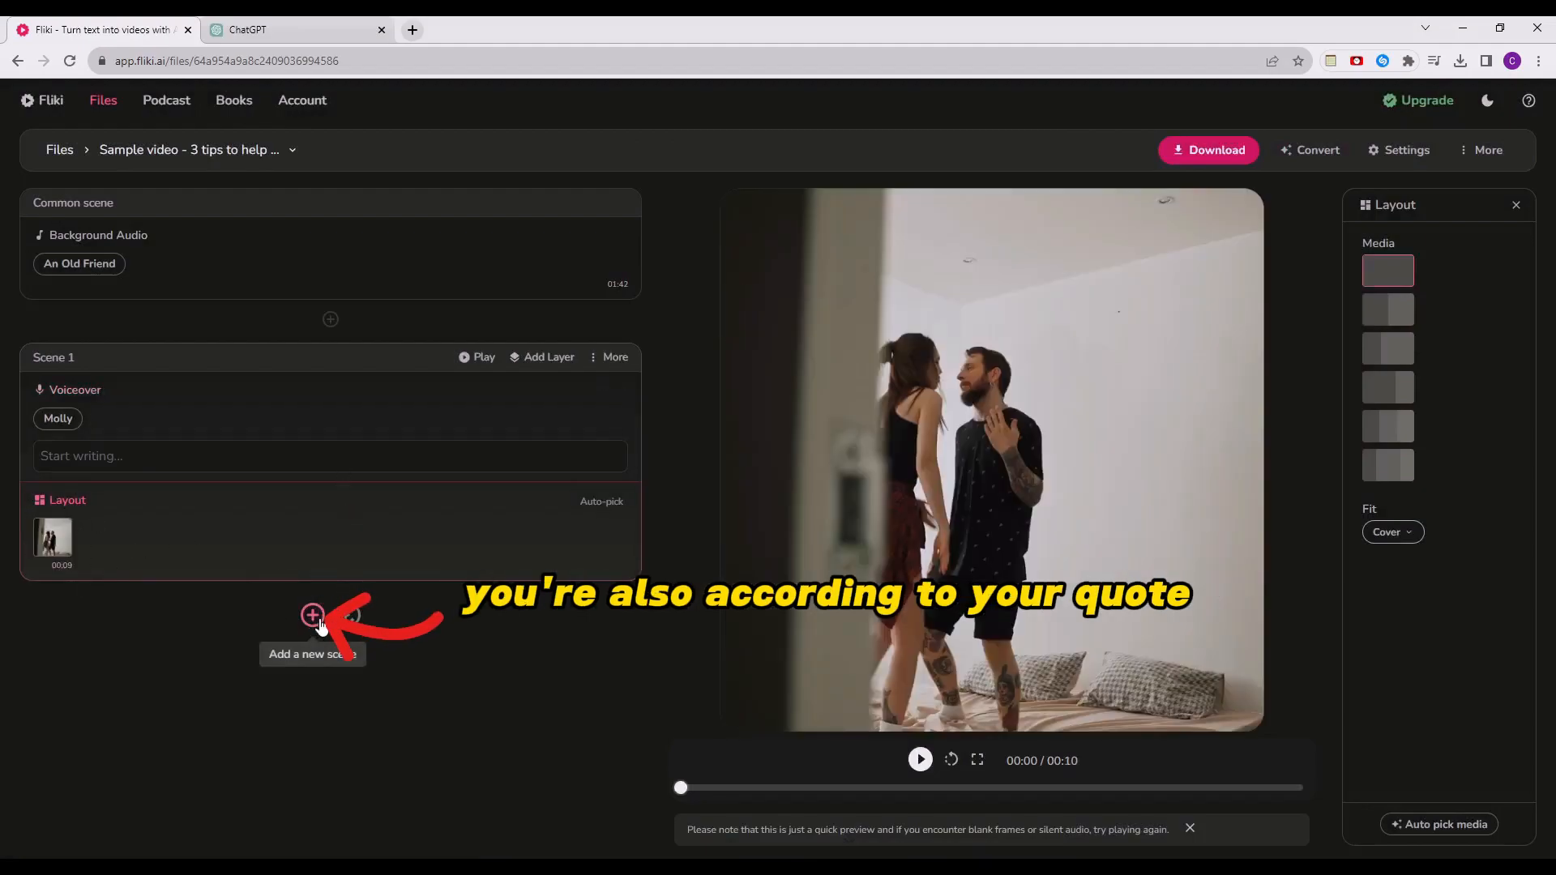
click(311, 615)
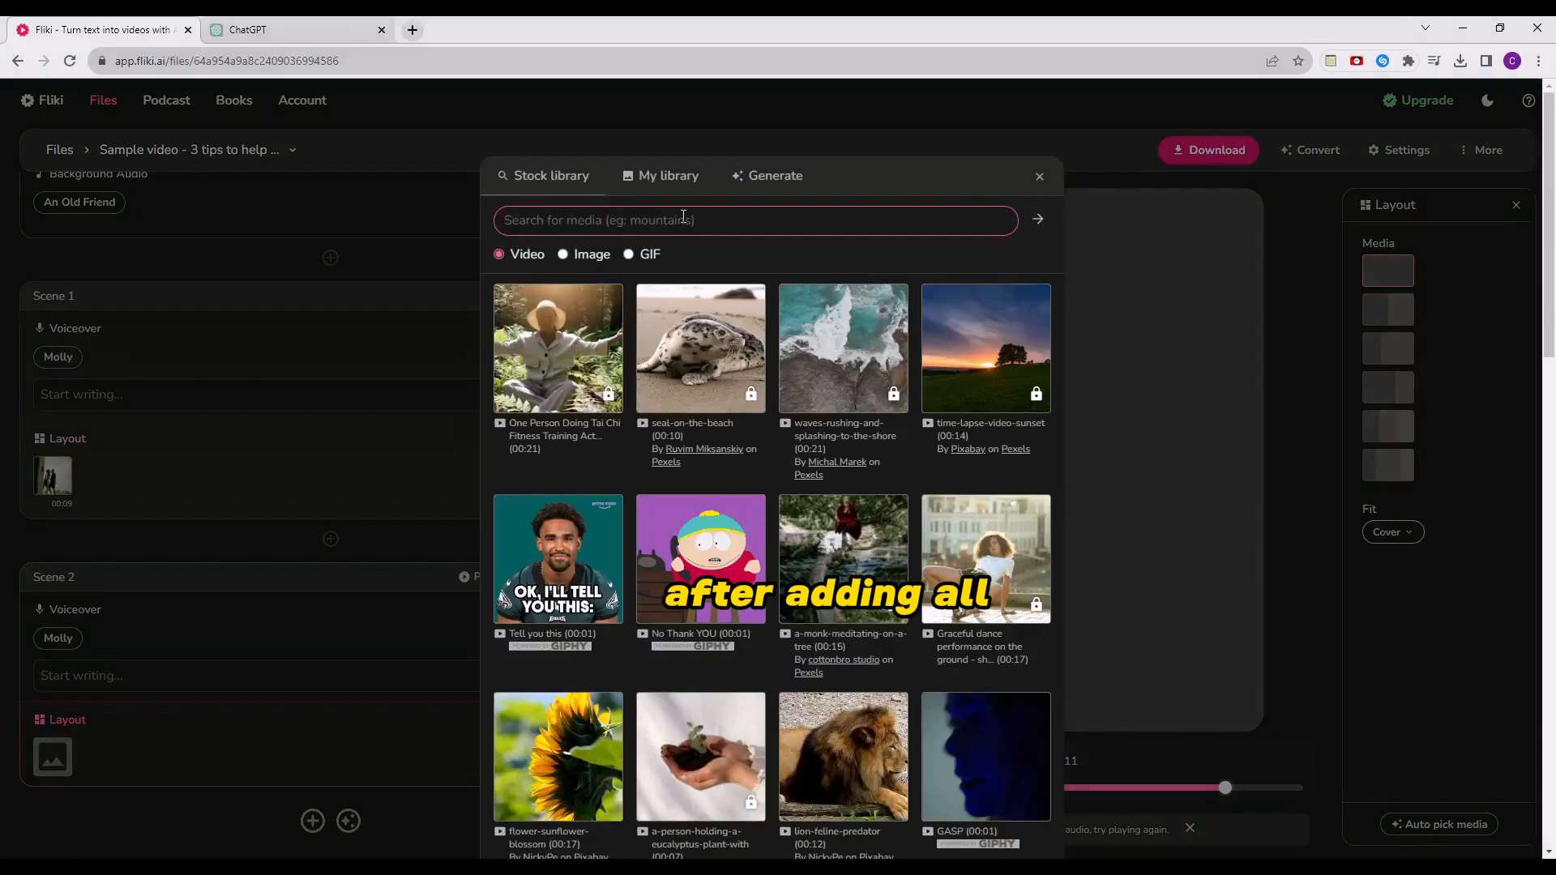
click(1405, 150)
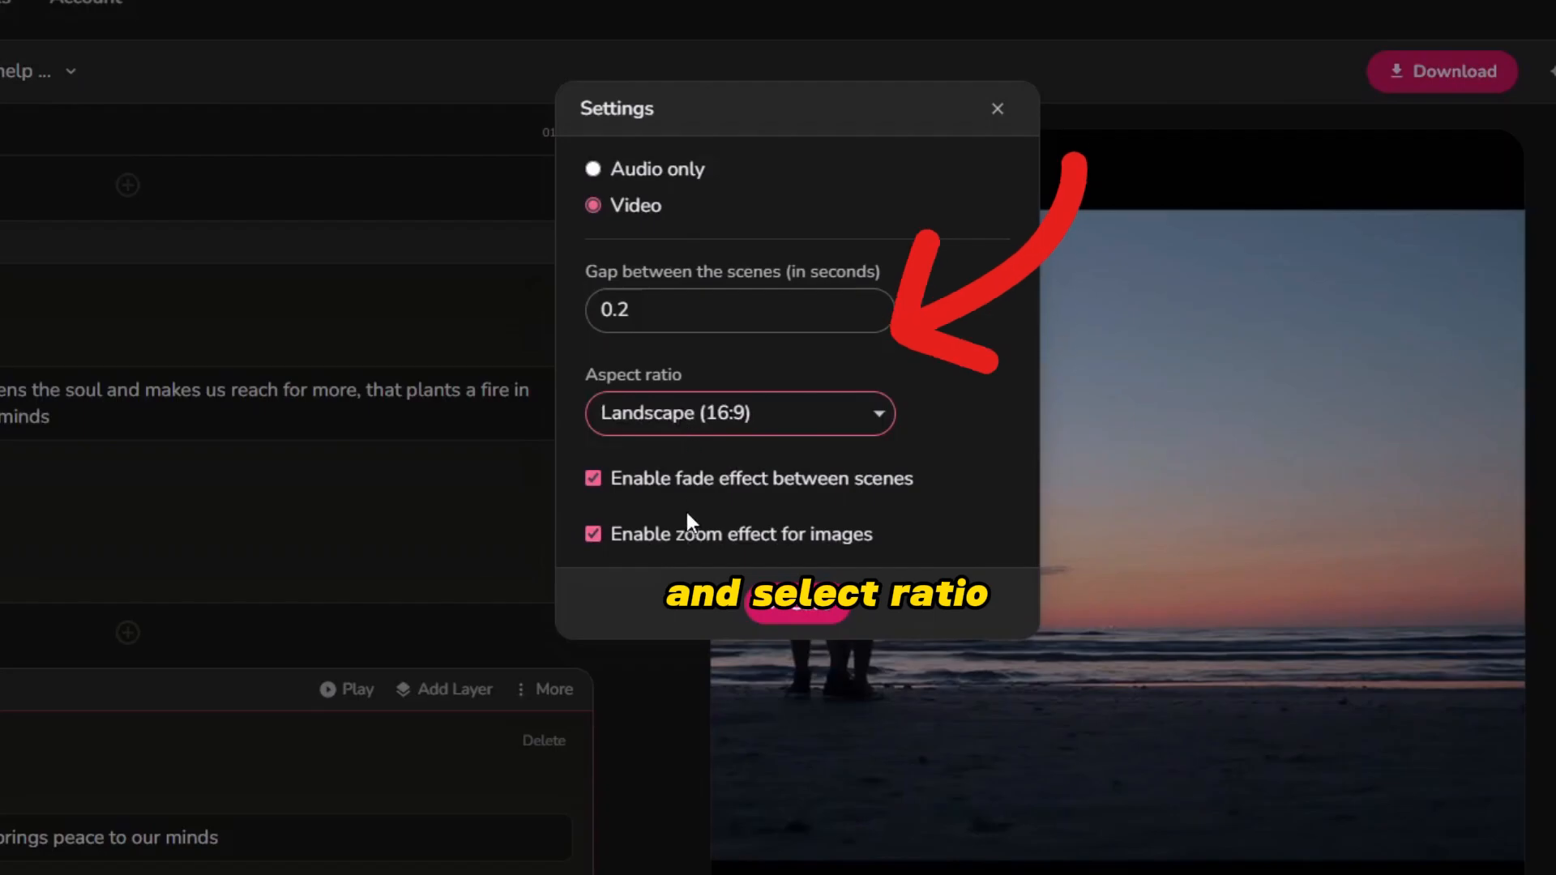
Switch the Fliki video to a portrait aspect ratio and preview a later moment
click(738, 378)
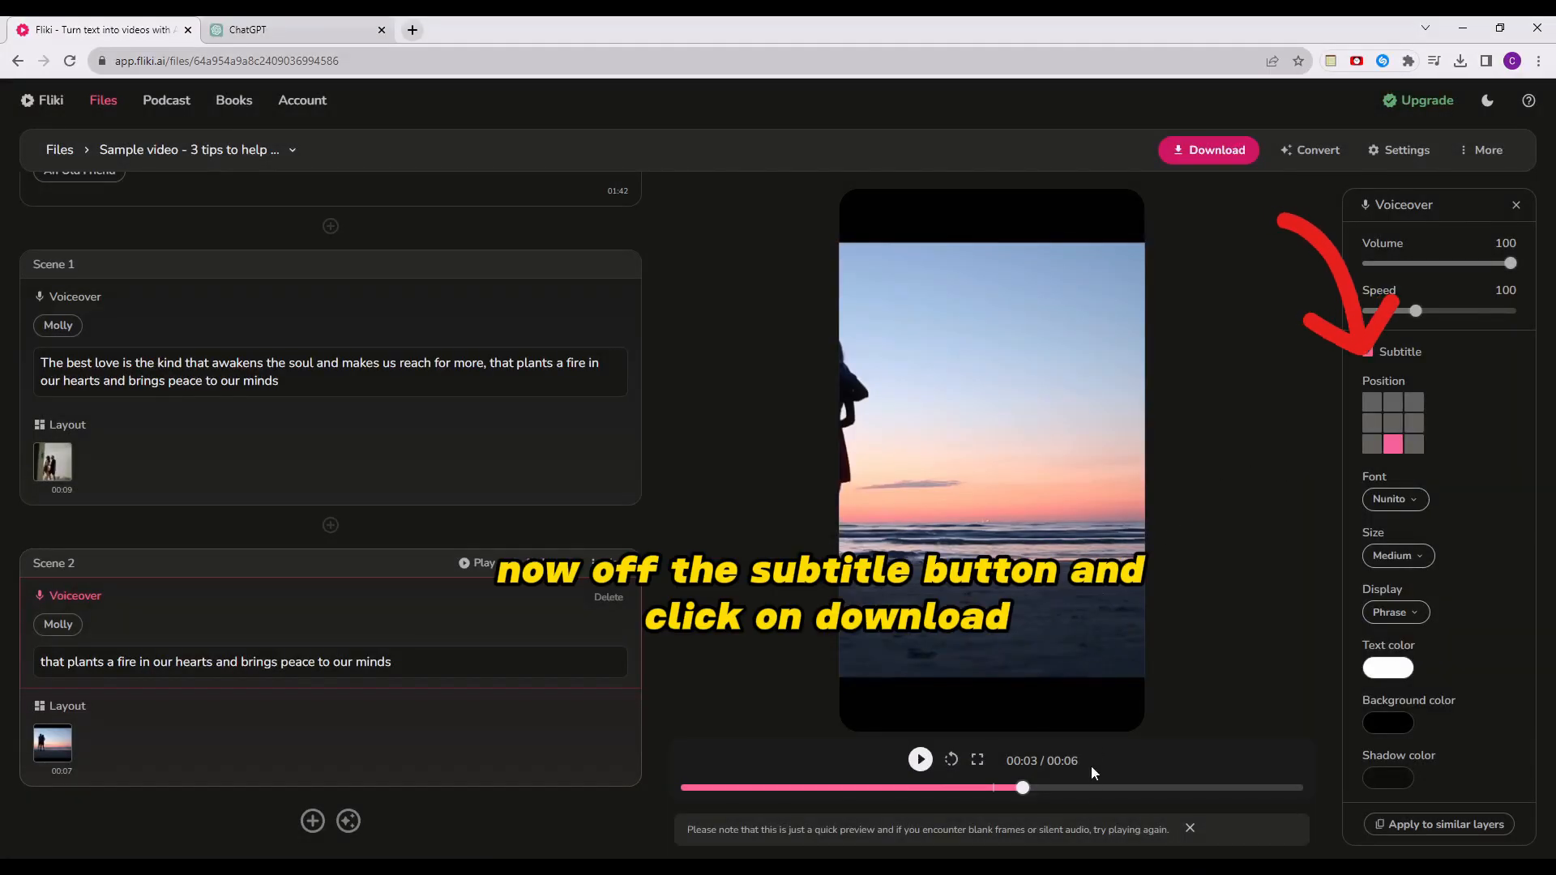
drag(1022, 787, 816, 787)
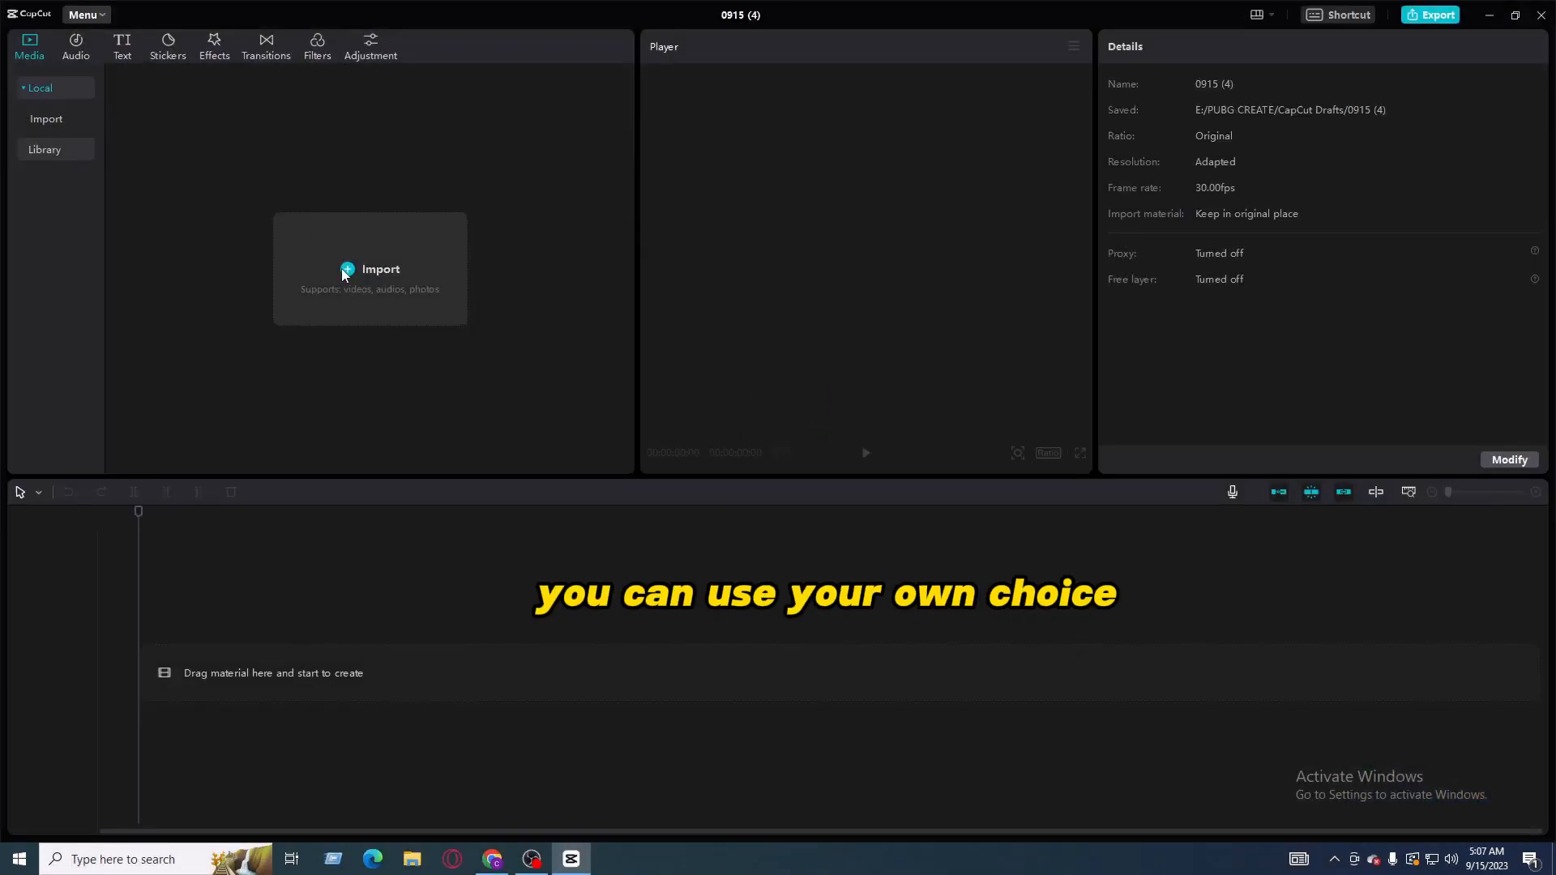
Import the downloaded Fliki sample-video MP4 into CapCut's media panel
click(380, 269)
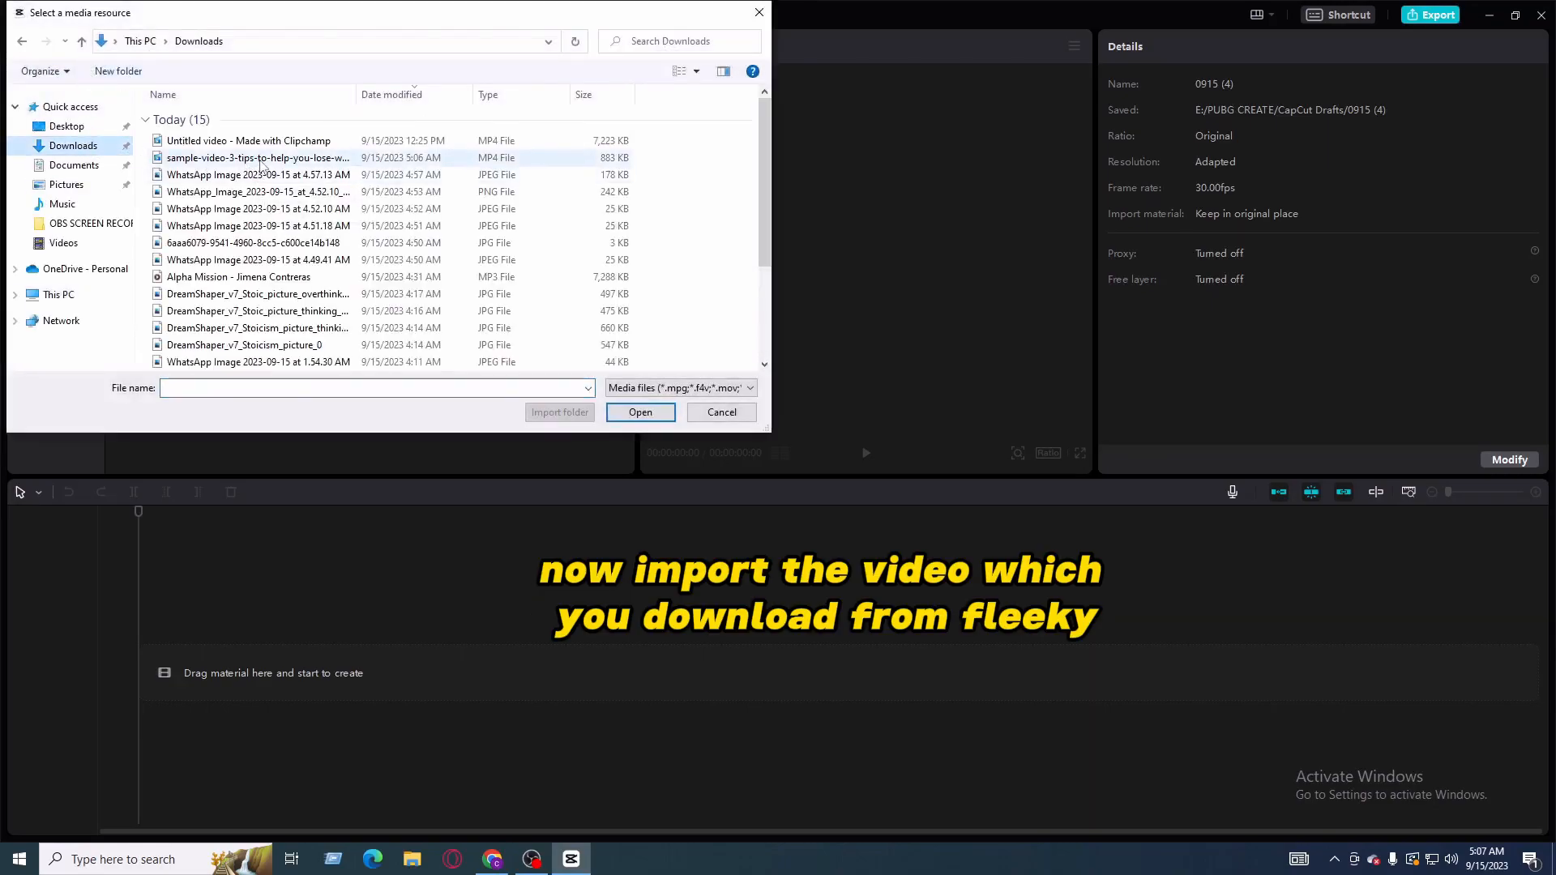
click(640, 412)
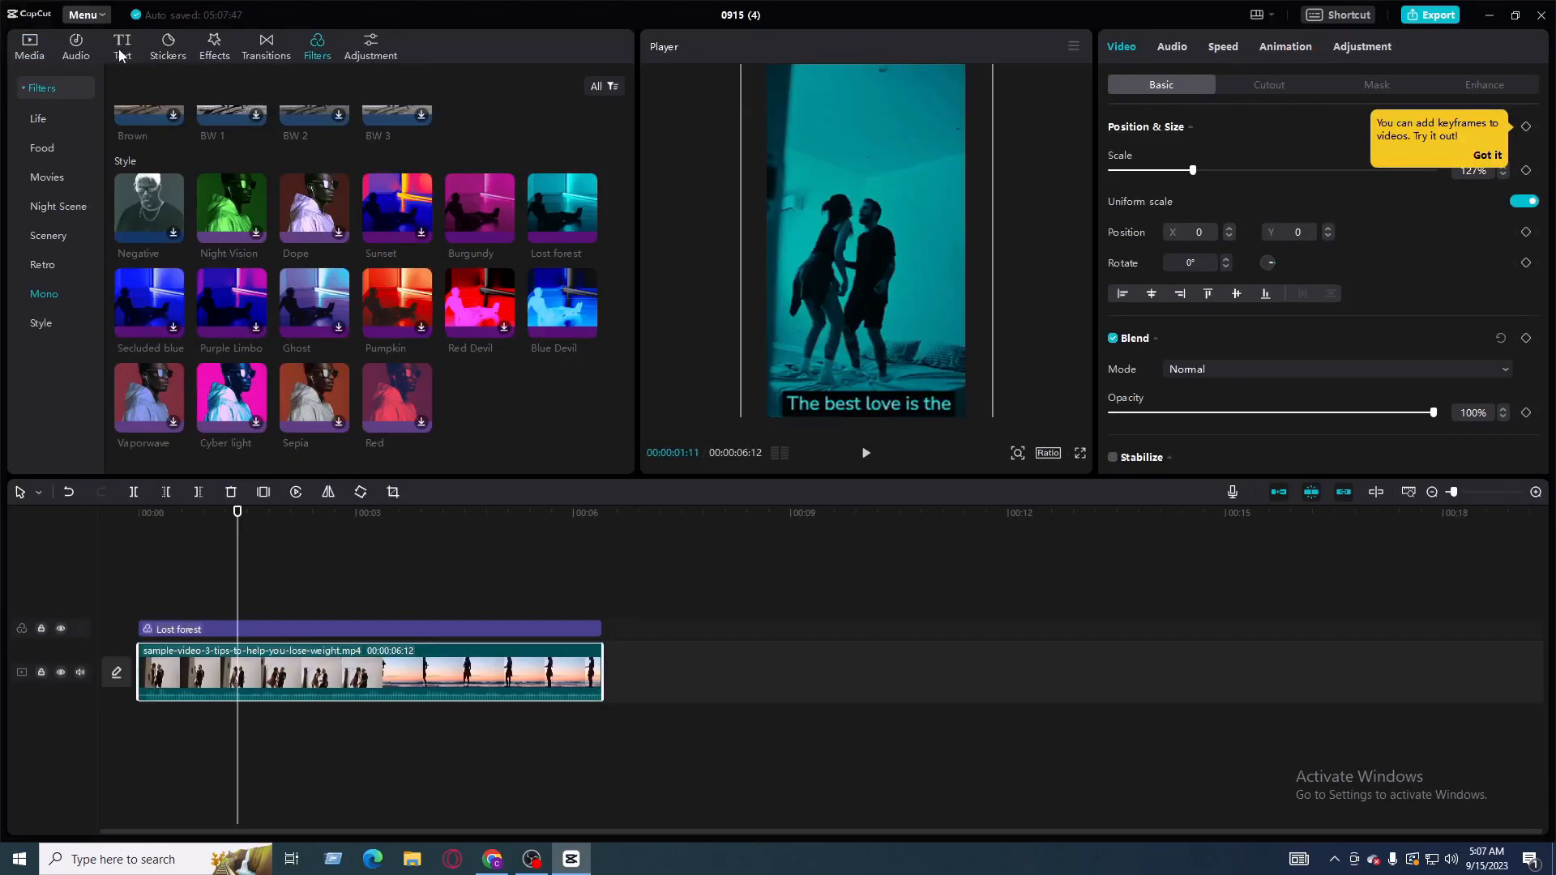
Generate English auto captions from the clip's voiceover
click(121, 45)
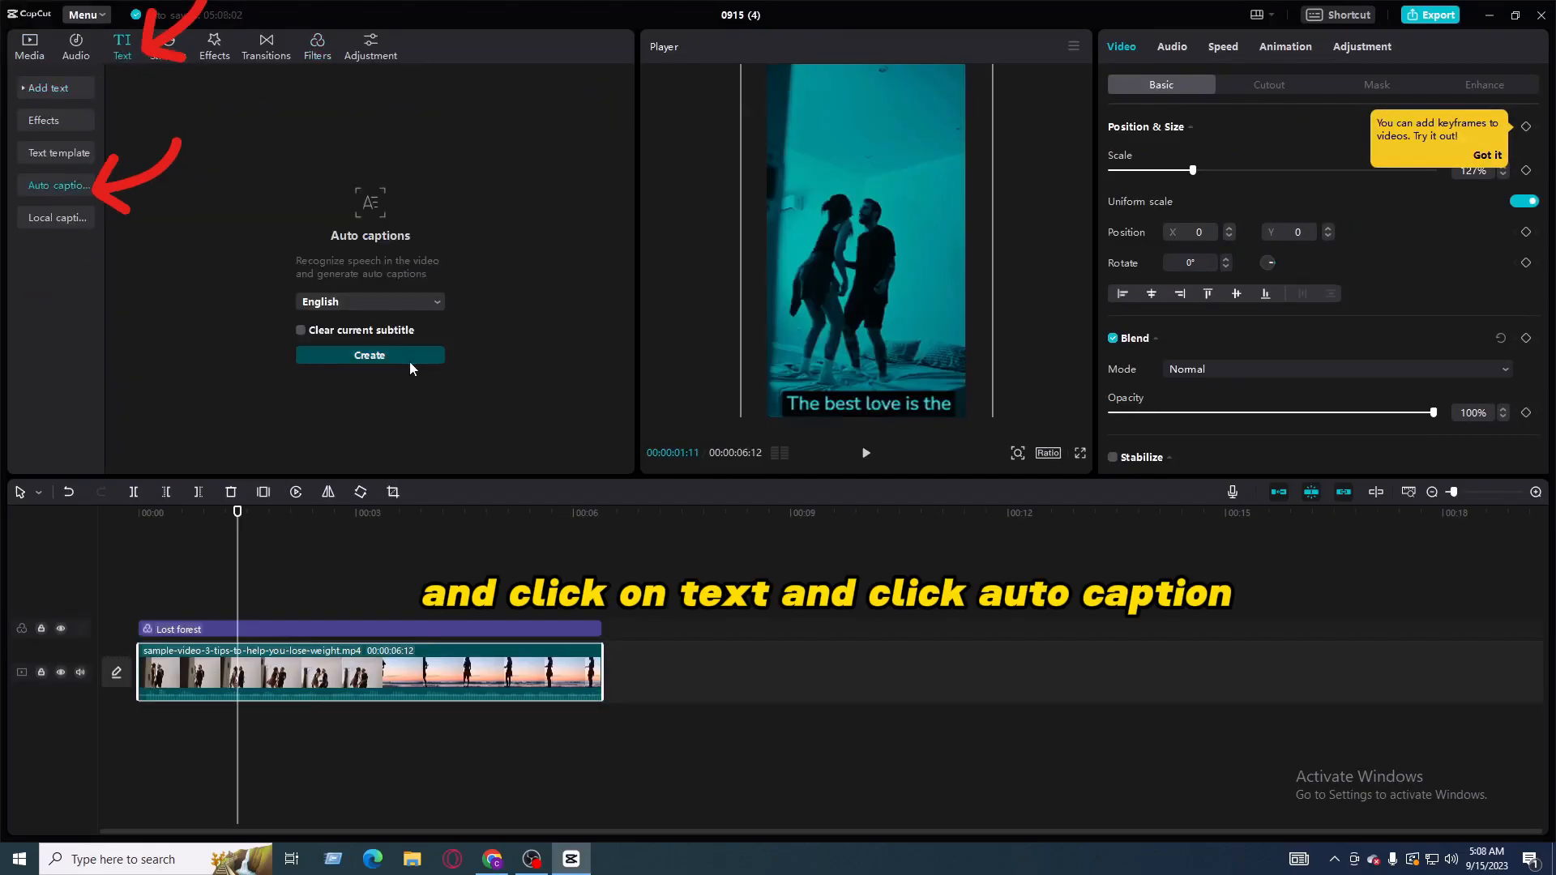
click(370, 354)
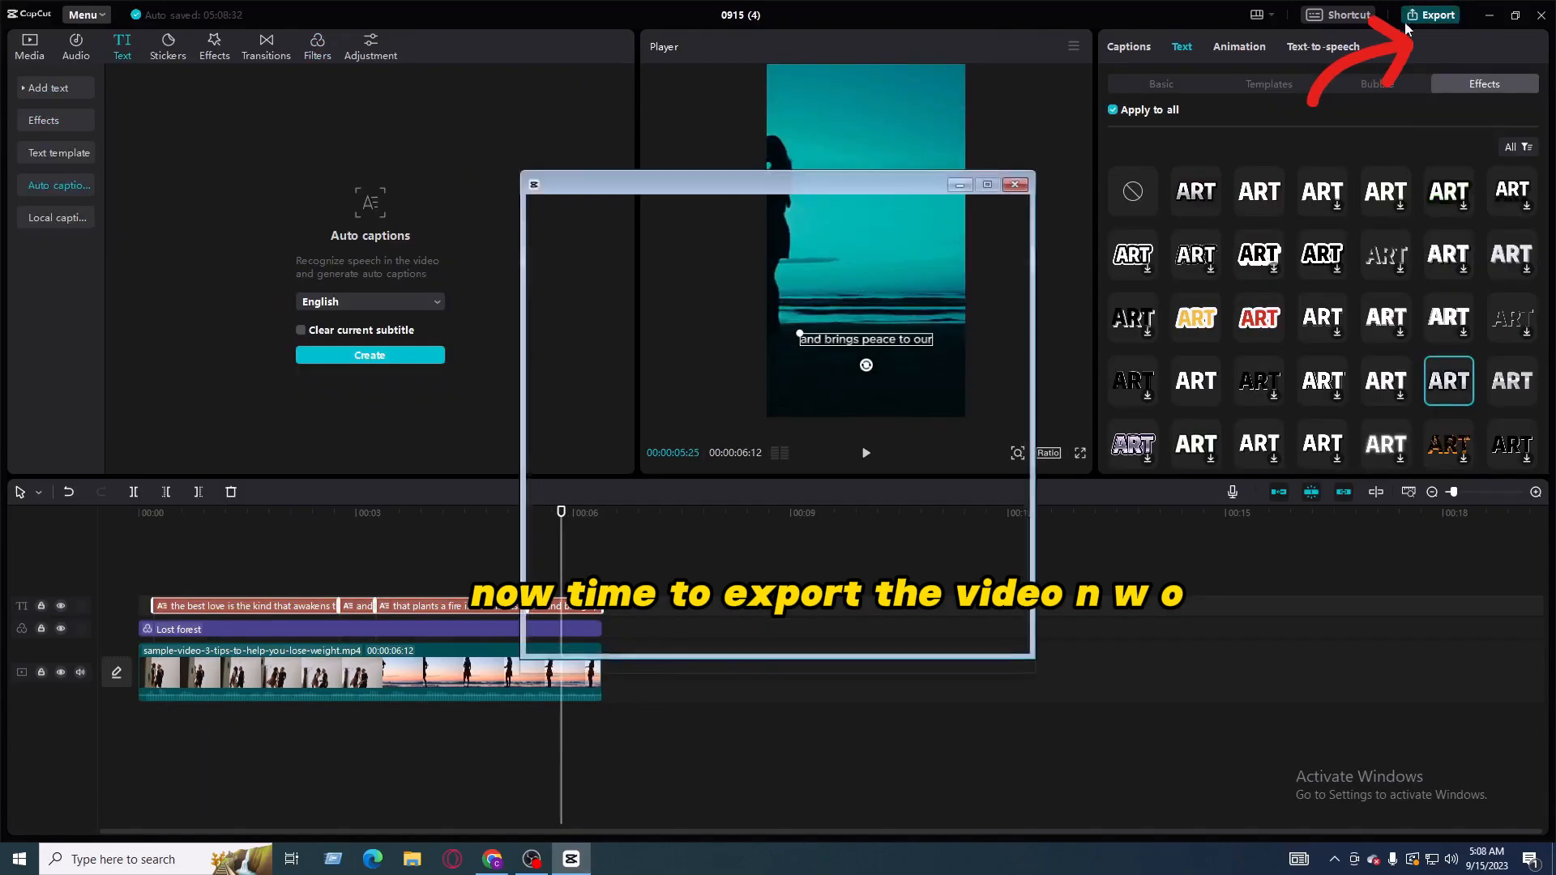
Bring up export settings showing 1080P, H.264, MP4 at 60fps
click(1436, 14)
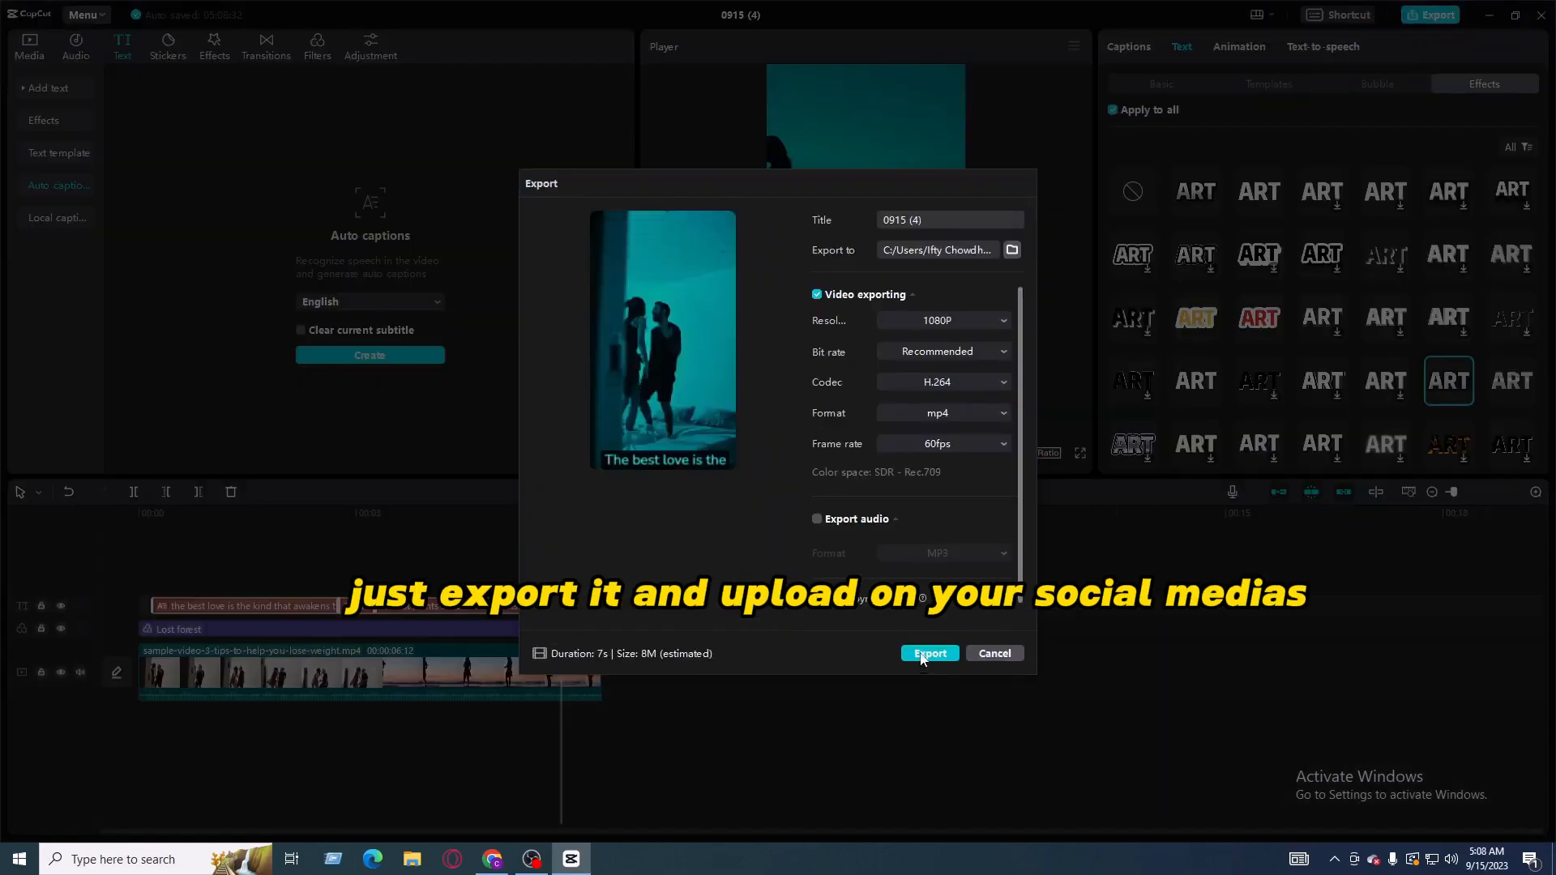
mouse_move(862, 659)
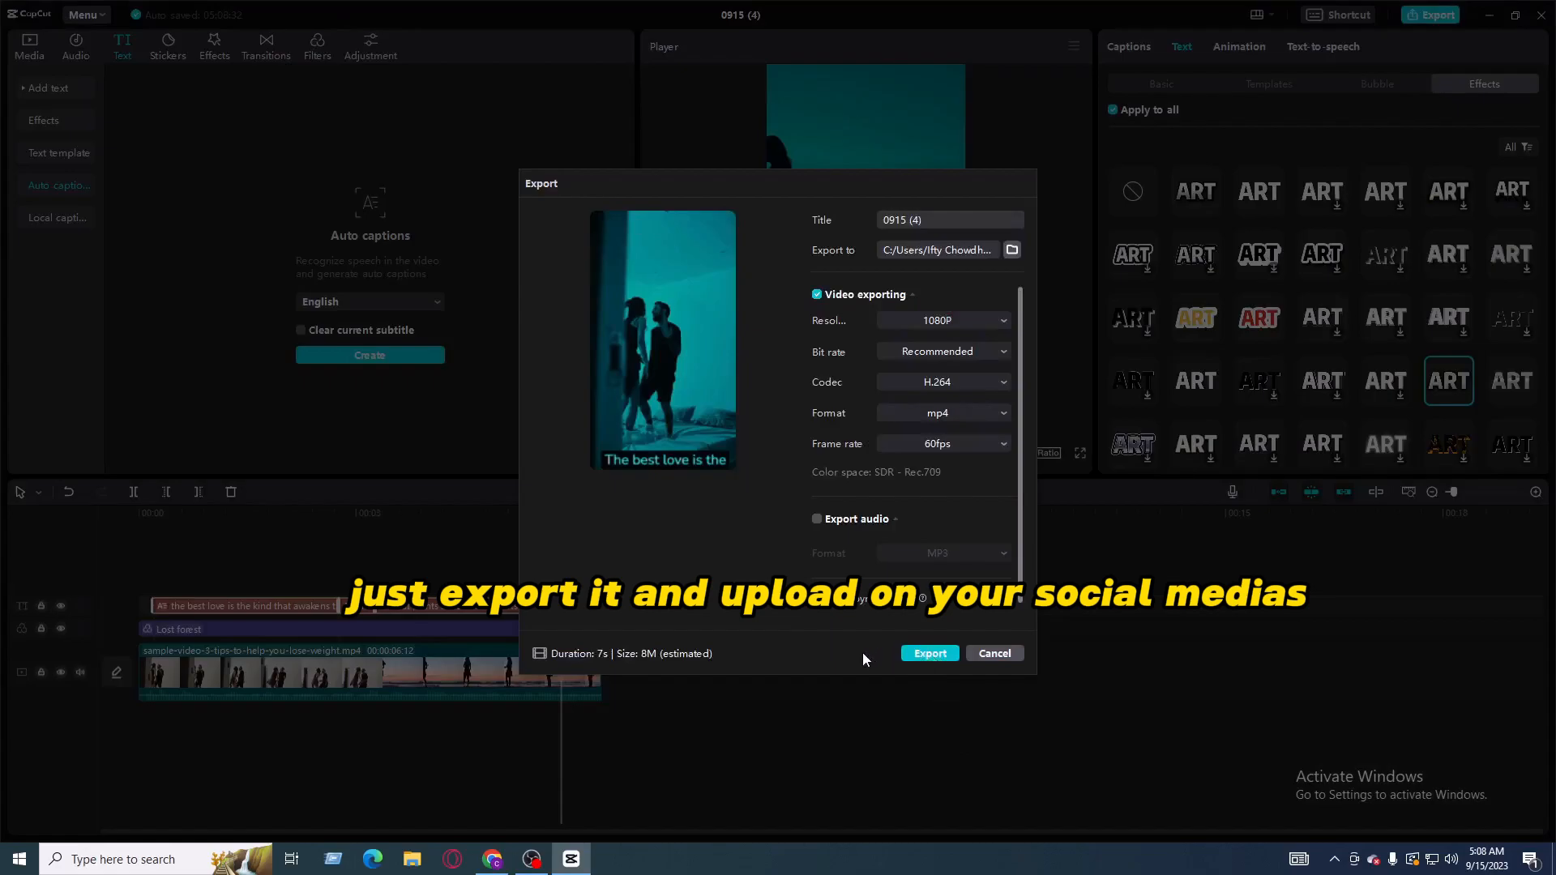